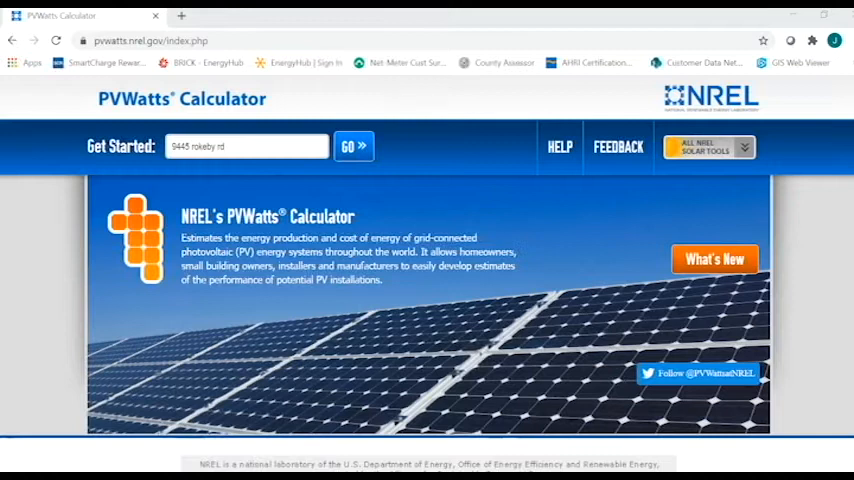
{"action": "mouse_move", "coordinate": [323, 200]}
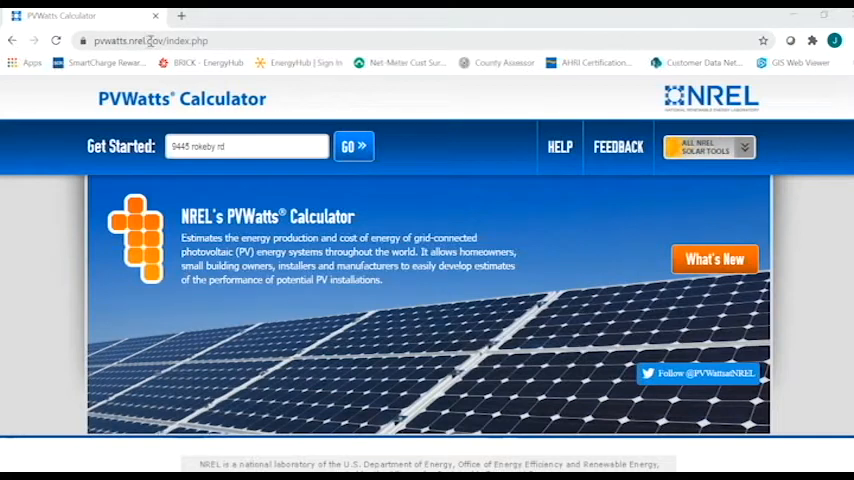
{"action": "left_click", "coordinate": [246, 146]}
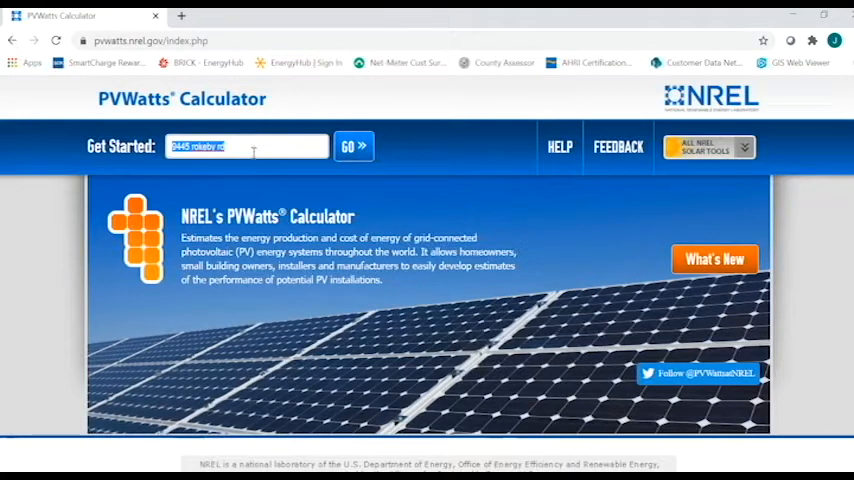
{"action": "mouse_move", "coordinate": [305, 173]}
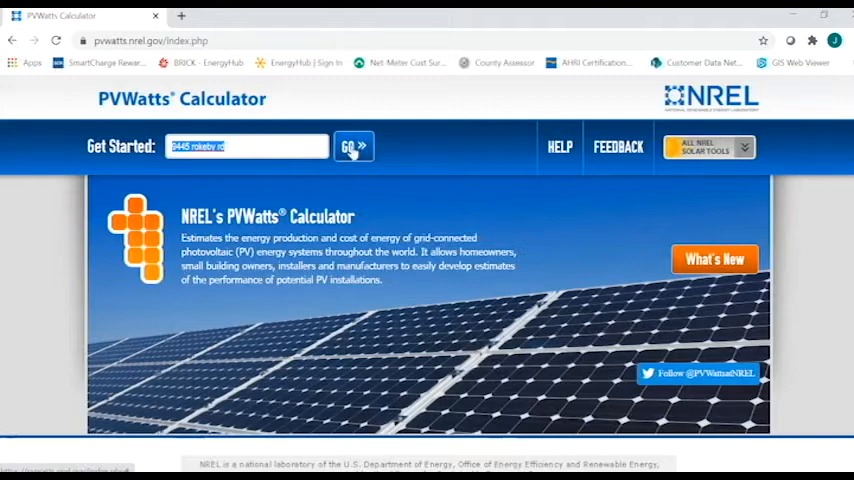
{"action": "left_click", "coordinate": [353, 146]}
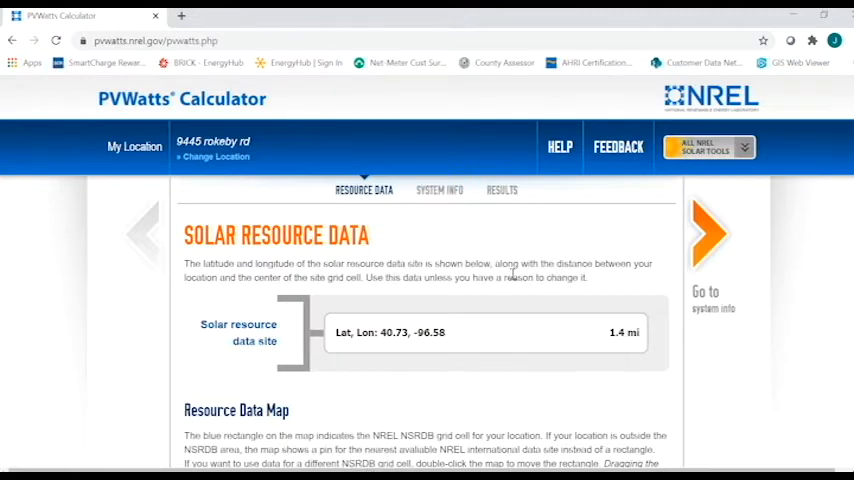
{"action": "mouse_move", "coordinate": [474, 233]}
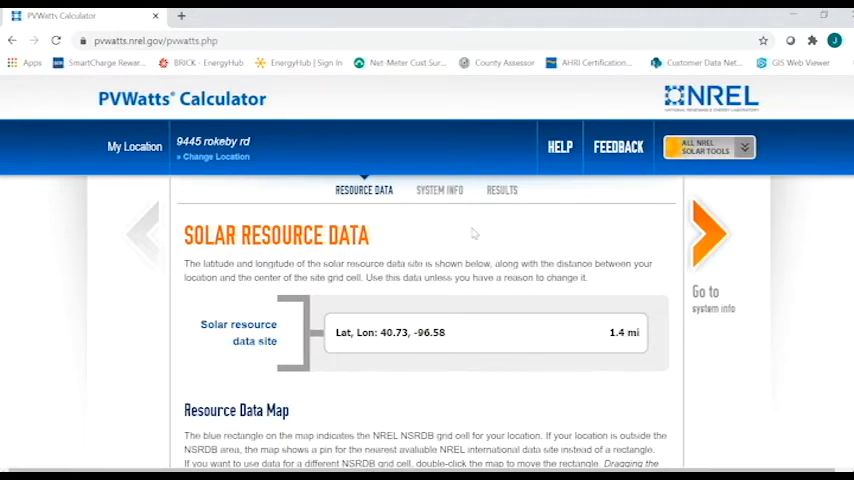
{"action": "mouse_move", "coordinate": [487, 236]}
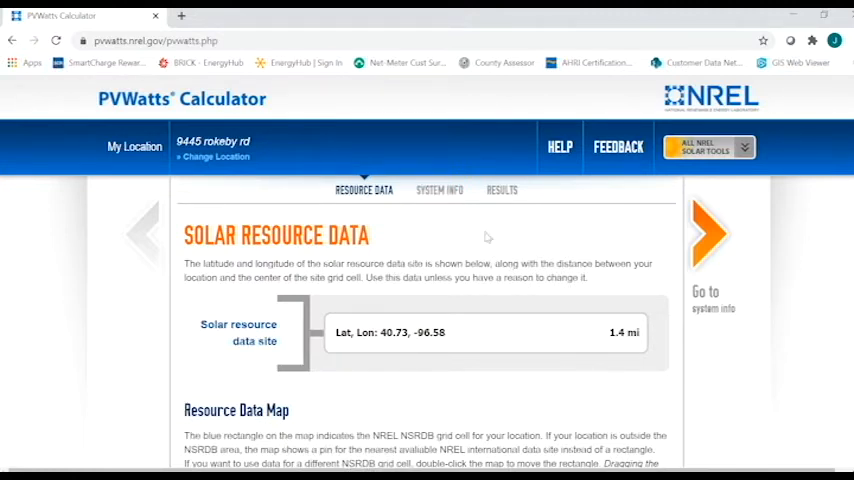
{"action": "scroll", "scroll_direction": "down", "scroll_amount": 3}
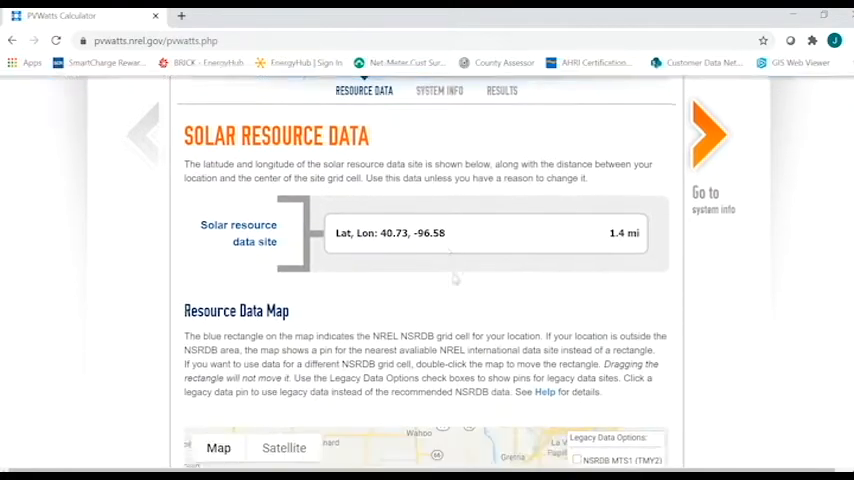
{"action": "scroll", "scroll_direction": "down", "scroll_amount": 3}
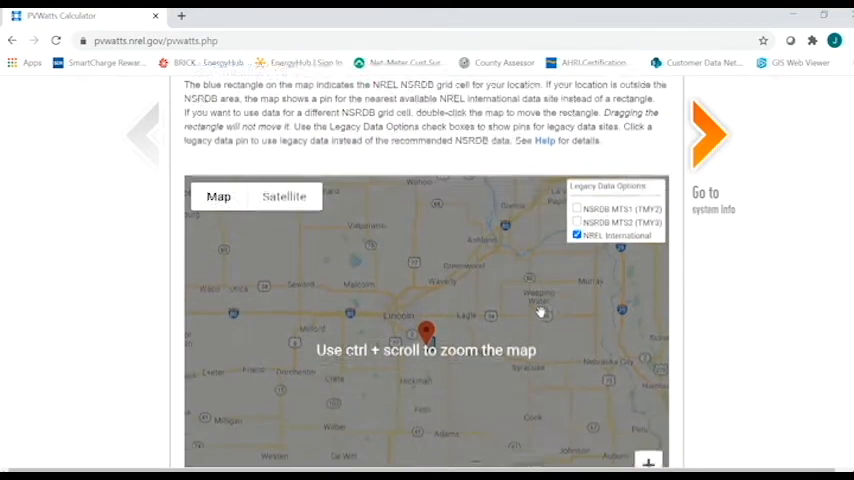
{"action": "scroll", "scroll_direction": "down", "scroll_amount": 3}
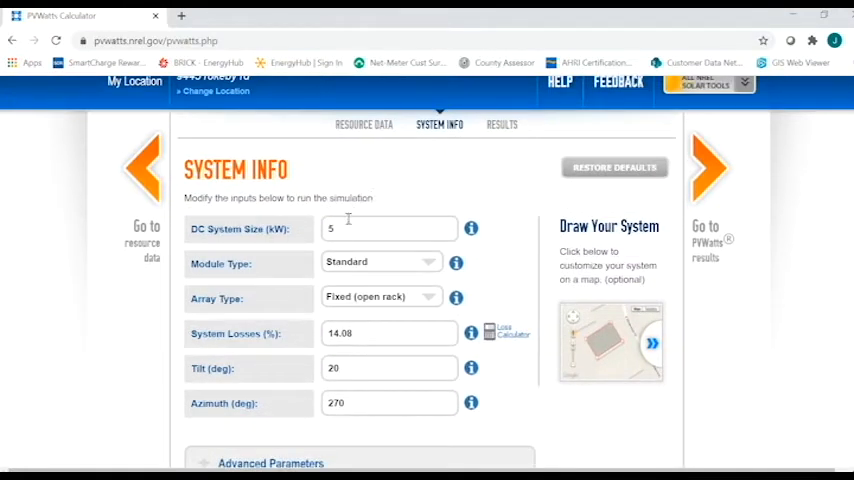
{"action": "left_click", "coordinate": [389, 228]}
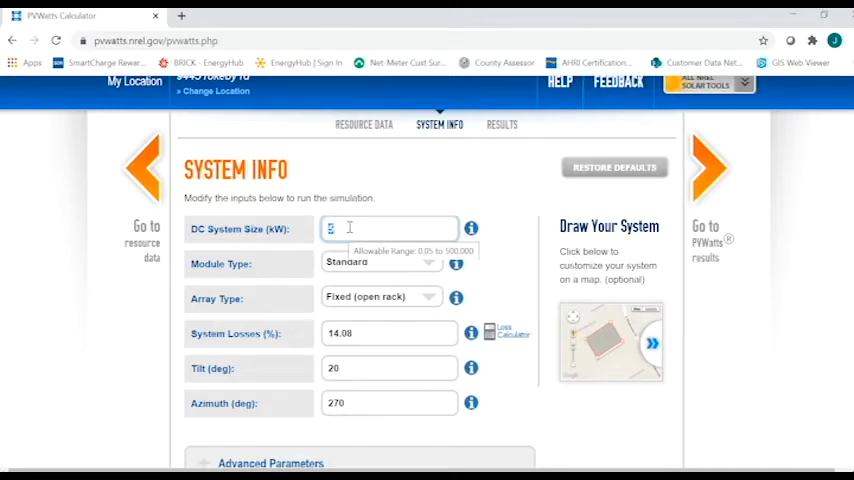
{"action": "mouse_move", "coordinate": [420, 218]}
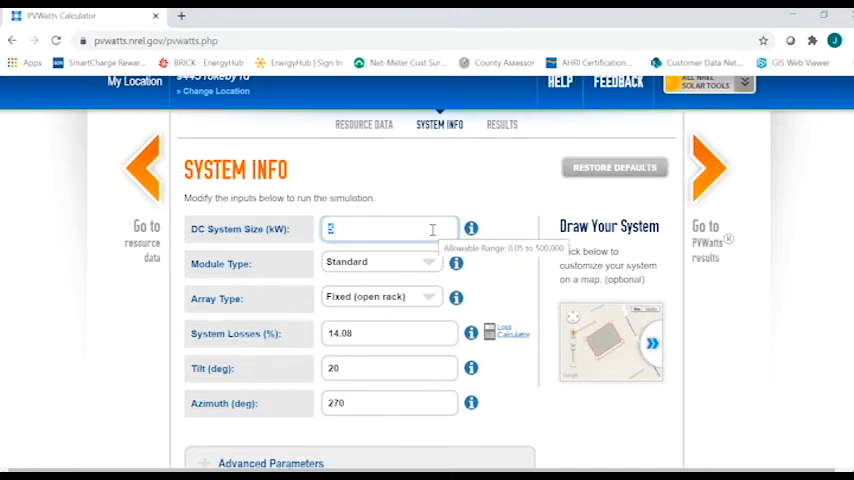
{"action": "left_click", "coordinate": [380, 262]}
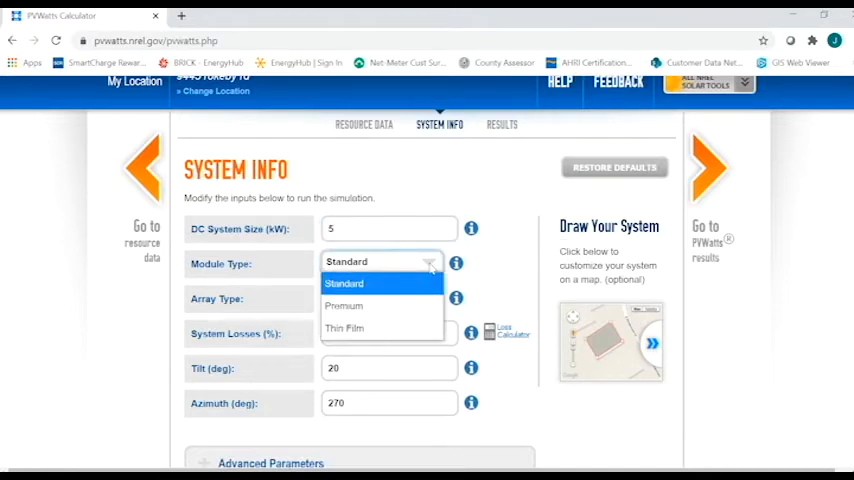
{"action": "left_click", "coordinate": [344, 283]}
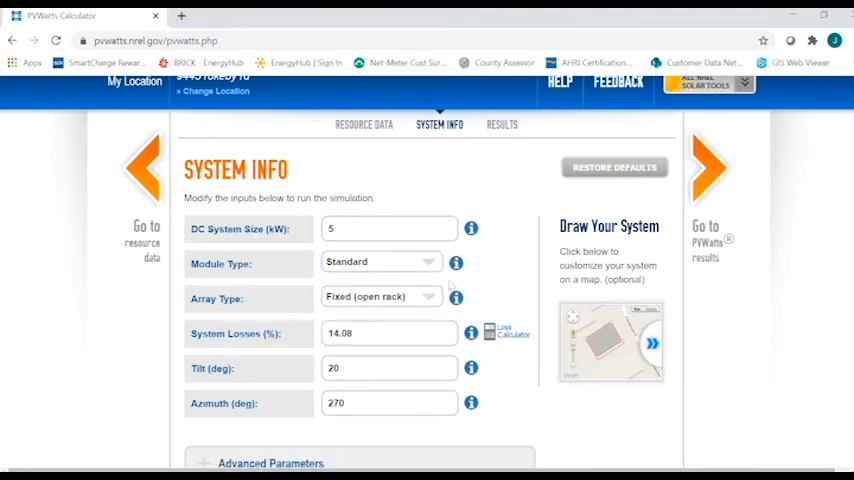
{"action": "mouse_move", "coordinate": [430, 300]}
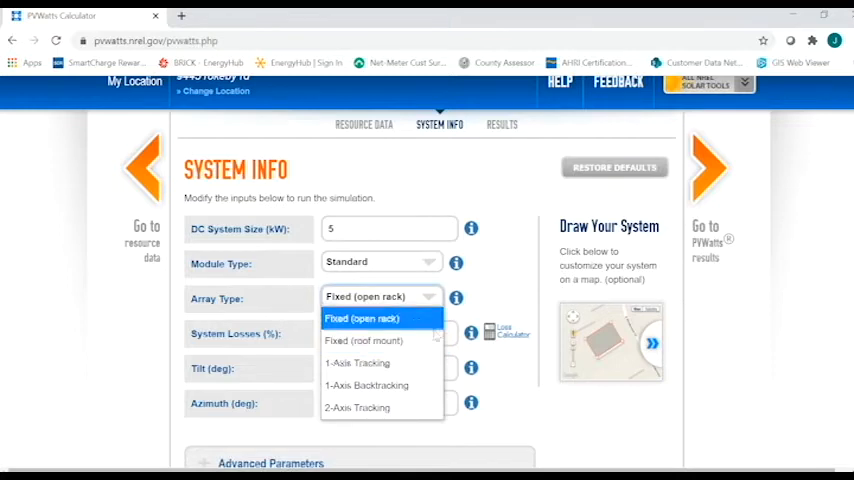
{"action": "left_click", "coordinate": [362, 318]}
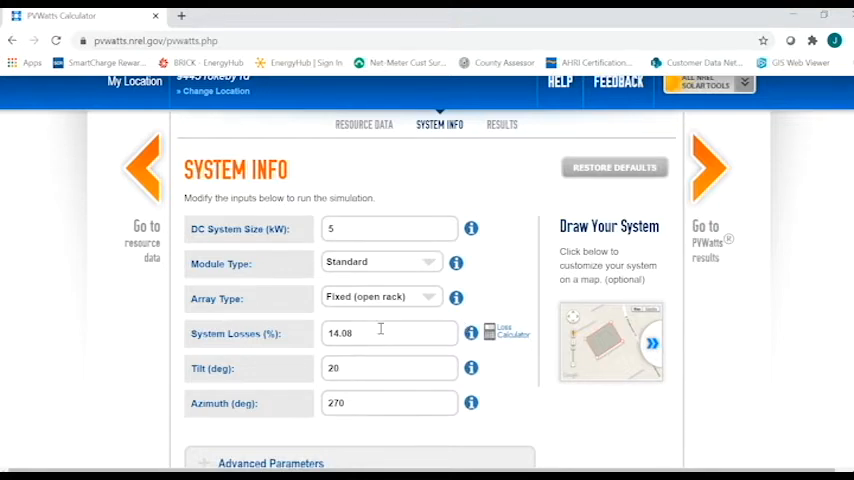
{"action": "scroll", "scroll_direction": "down", "scroll_amount": 3}
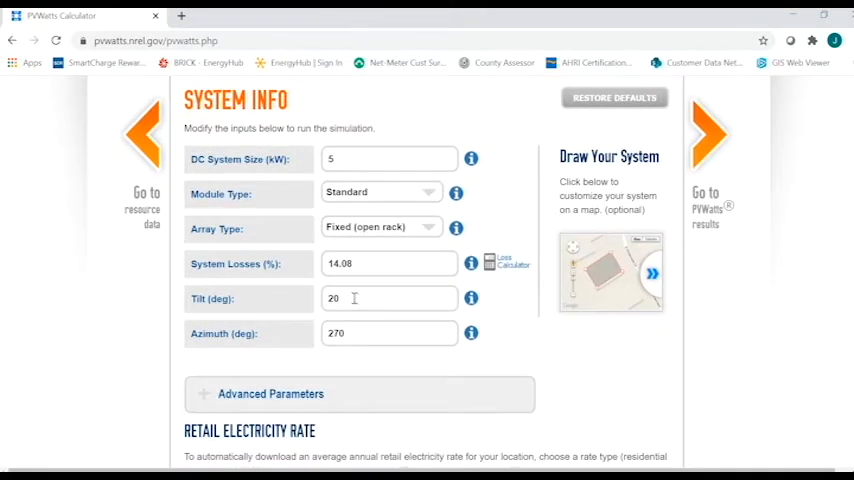
{"action": "mouse_move", "coordinate": [371, 297]}
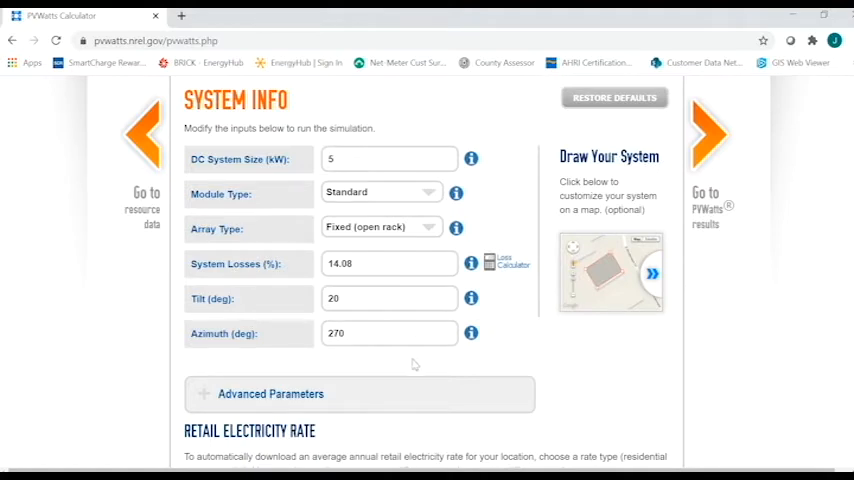
{"action": "mouse_move", "coordinate": [400, 363]}
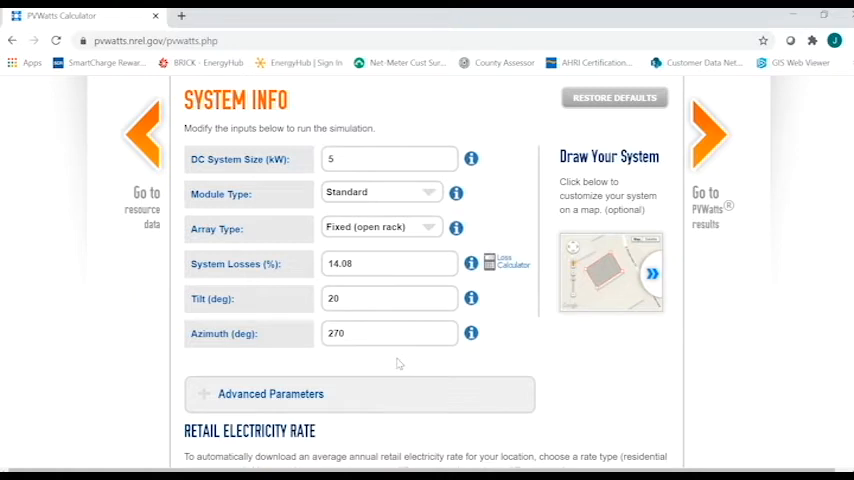
{"action": "left_click", "coordinate": [389, 333]}
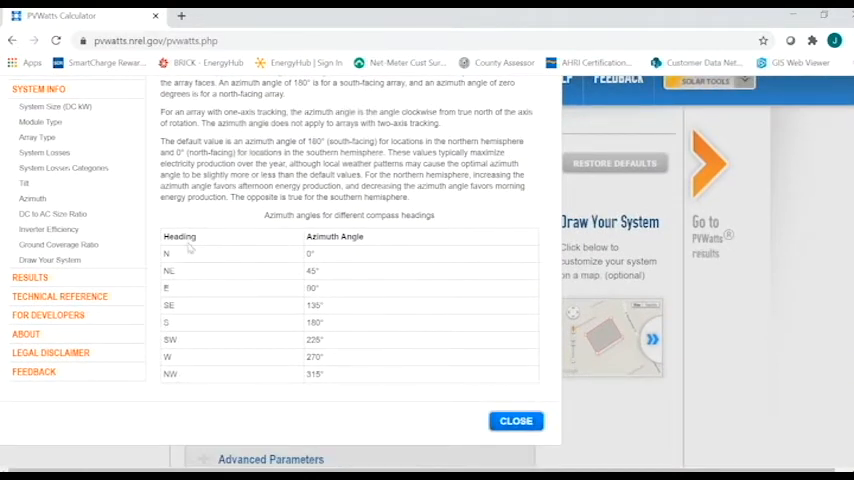
{"action": "mouse_move", "coordinate": [275, 278]}
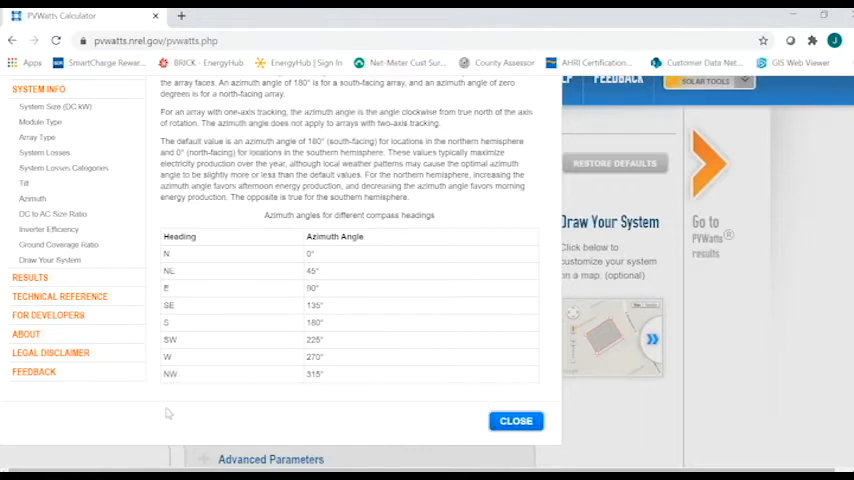
{"action": "mouse_move", "coordinate": [185, 367]}
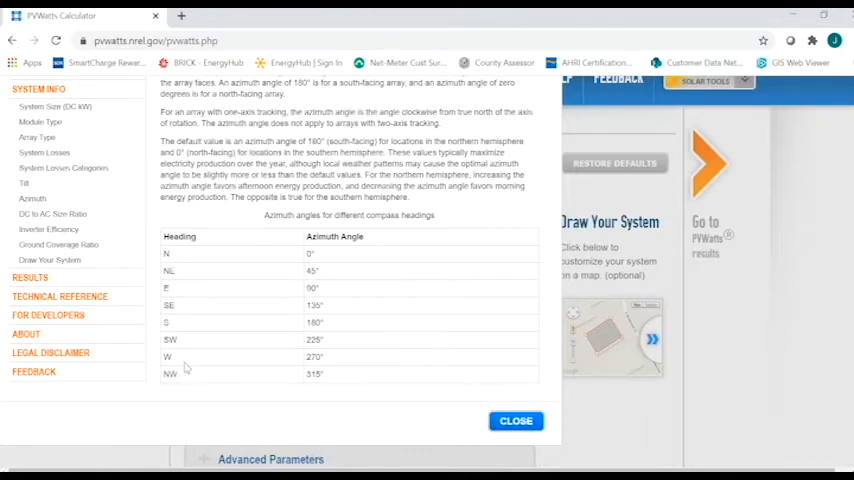
{"action": "mouse_move", "coordinate": [180, 360]}
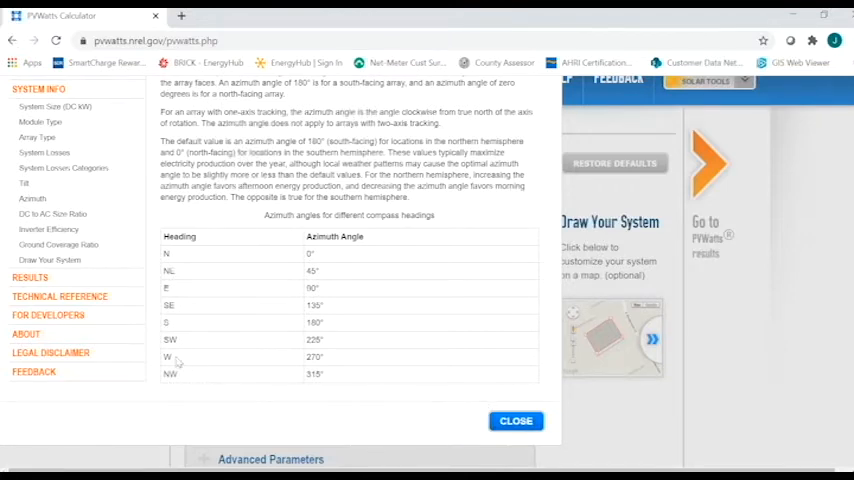
{"action": "mouse_move", "coordinate": [338, 358]}
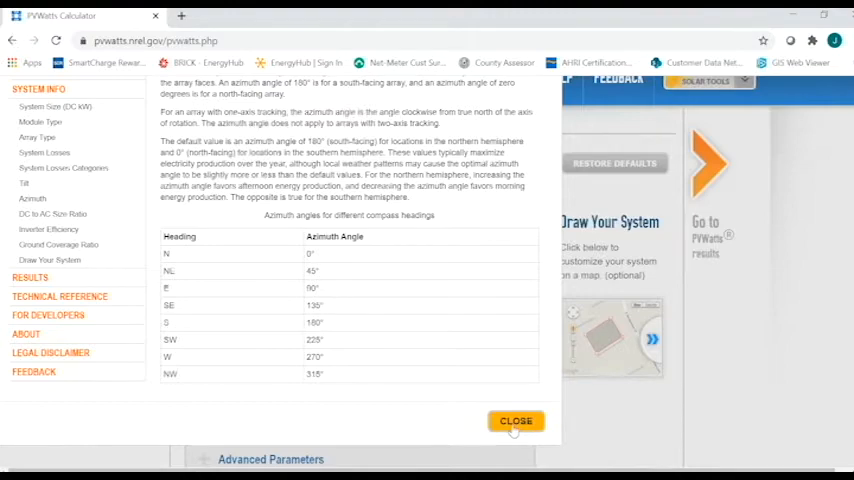
{"action": "left_click", "coordinate": [516, 420]}
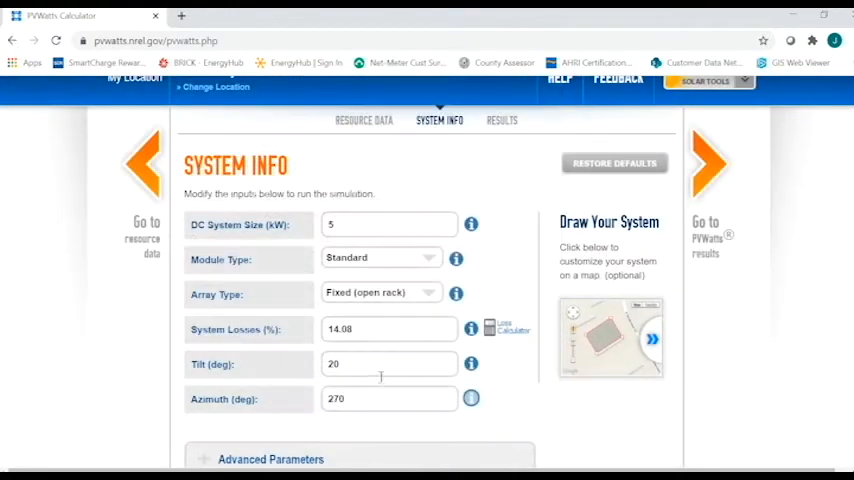
{"action": "scroll", "scroll_direction": "down", "scroll_amount": 3}
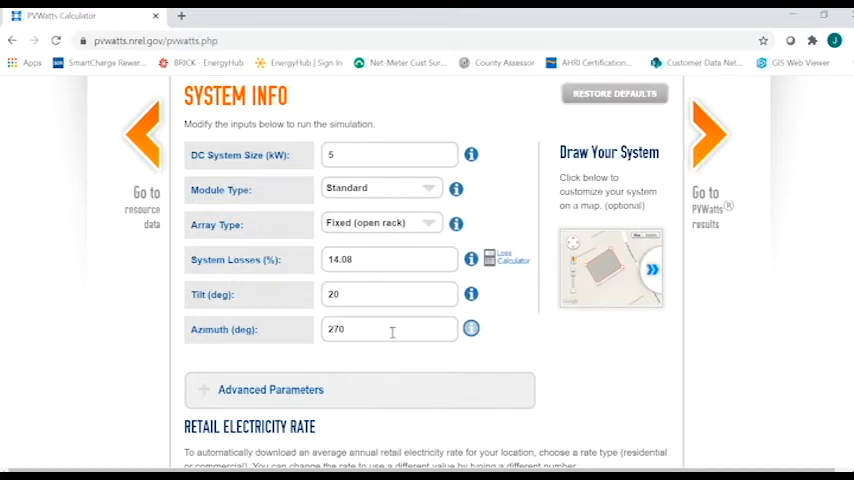
{"action": "scroll", "scroll_direction": "down", "scroll_amount": 3}
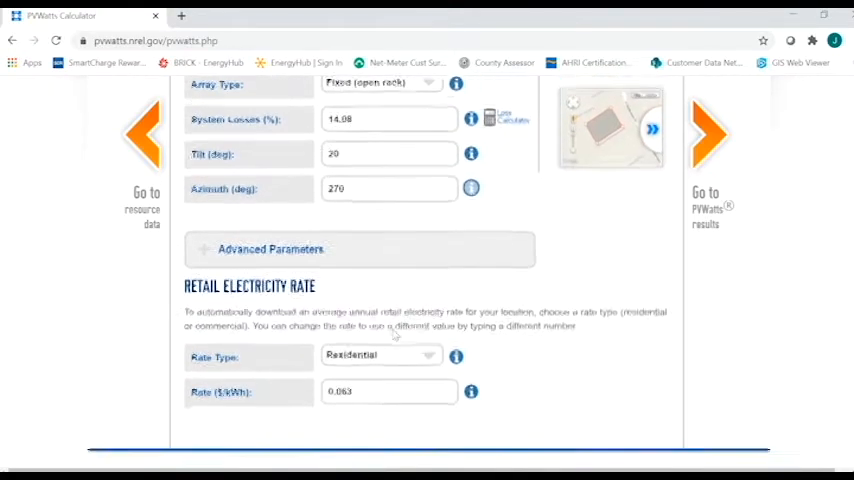
{"action": "scroll", "scroll_direction": "down", "scroll_amount": 3}
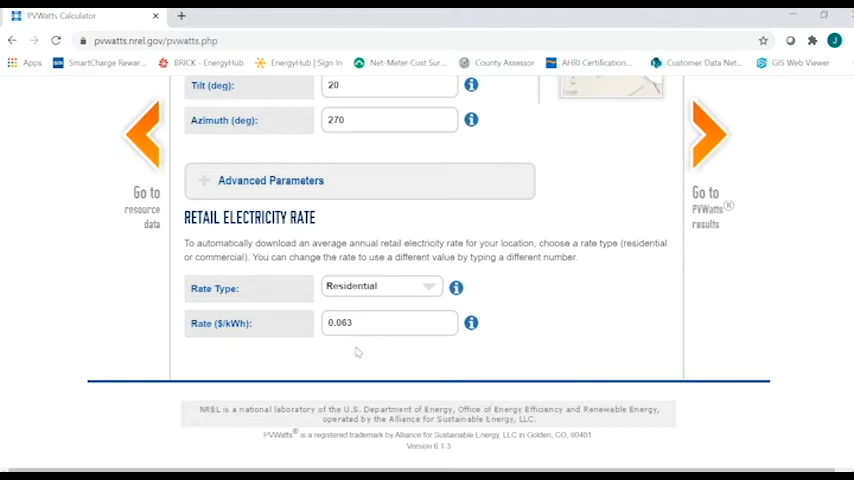
{"action": "mouse_move", "coordinate": [646, 338]}
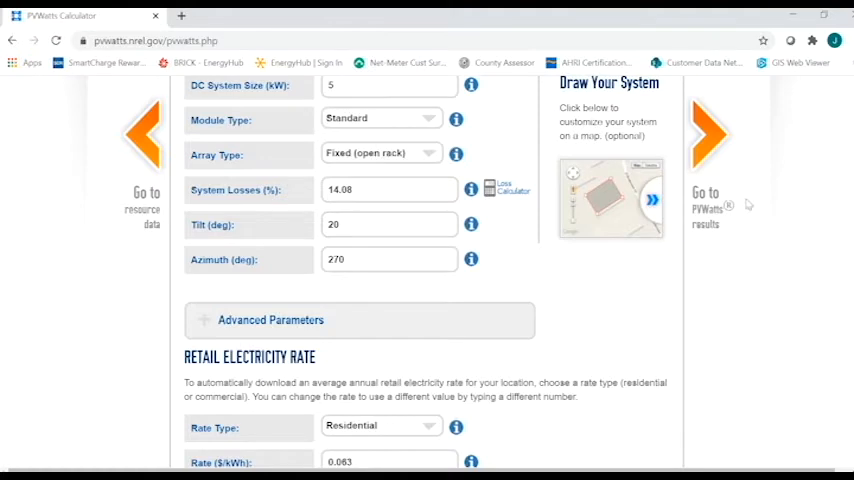
{"action": "mouse_move", "coordinate": [718, 260]}
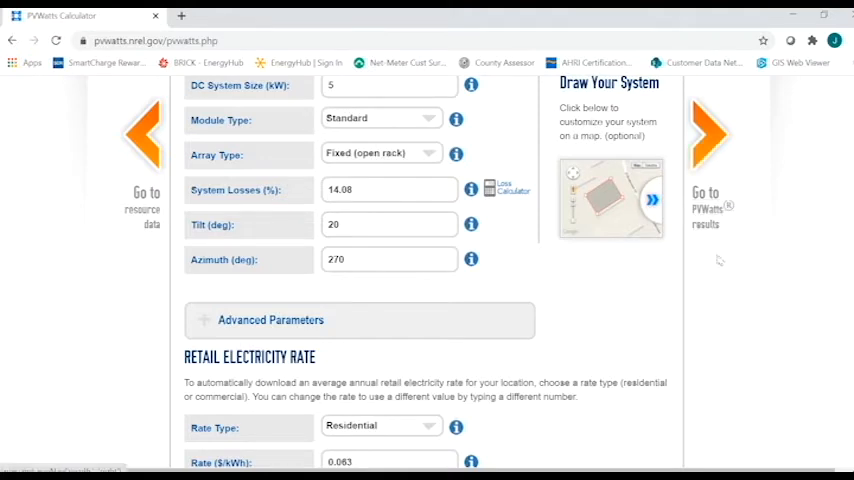
{"action": "mouse_move", "coordinate": [714, 248]}
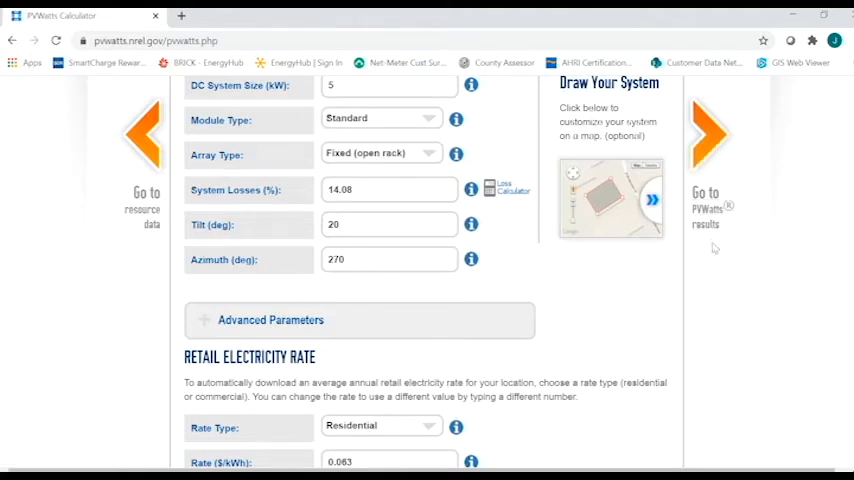
Run the west-facing simulation and view the 6,106 kWh/year monthly results
{"action": "left_click", "coordinate": [708, 135]}
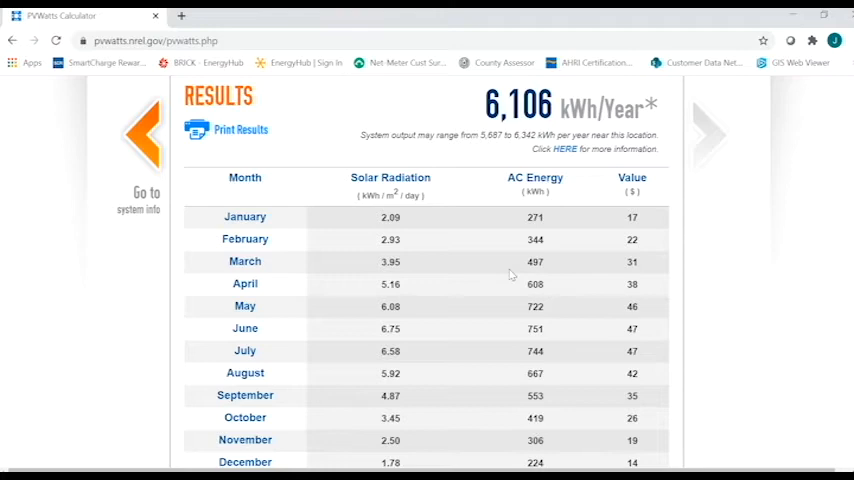
{"action": "scroll", "scroll_direction": "down", "scroll_amount": 3}
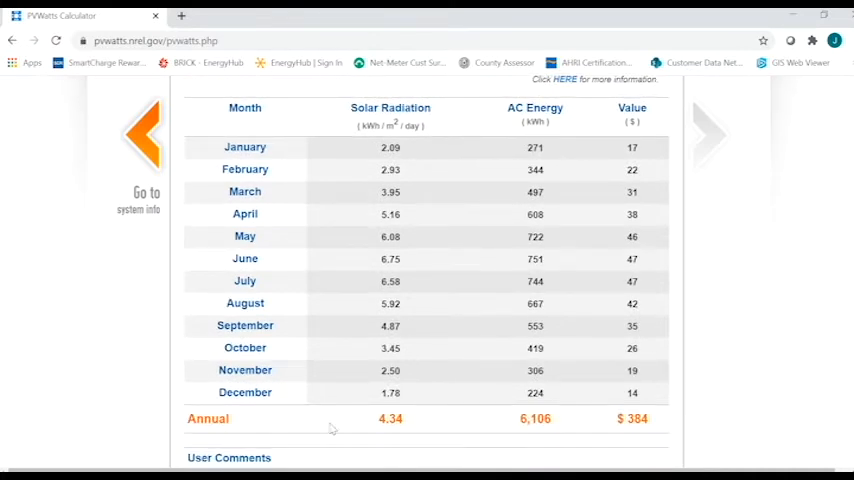
{"action": "mouse_move", "coordinate": [360, 355]}
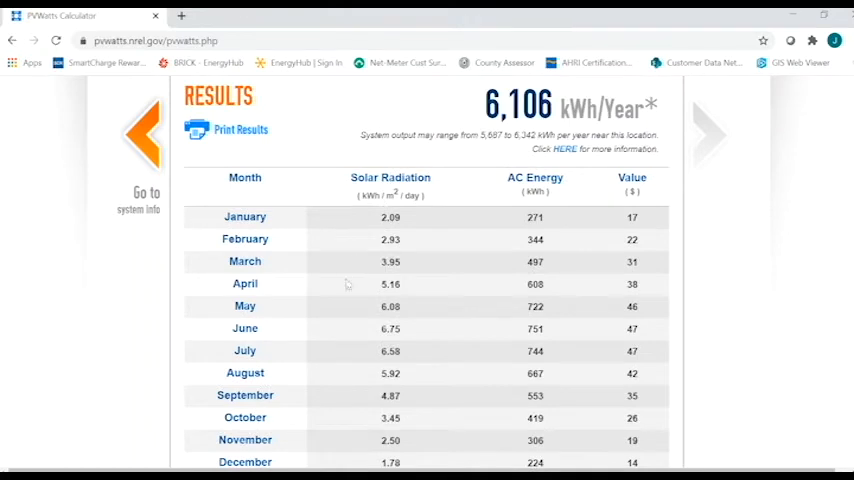
{"action": "mouse_move", "coordinate": [301, 305]}
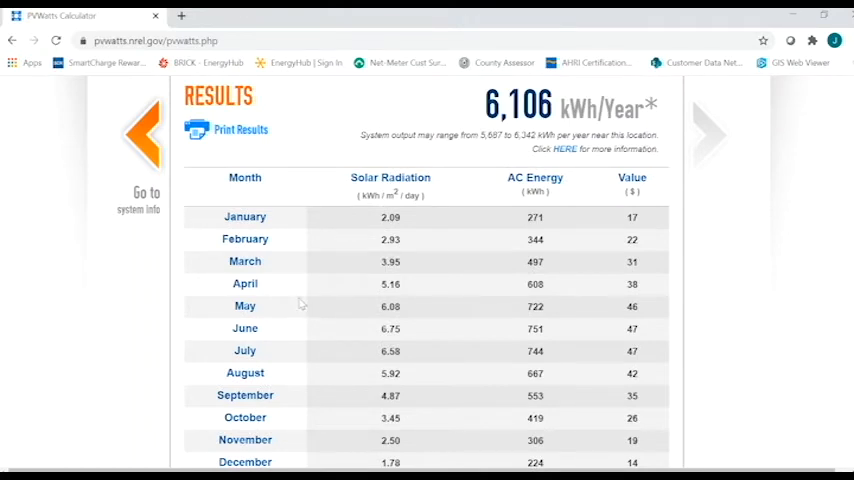
{"action": "mouse_move", "coordinate": [434, 247]}
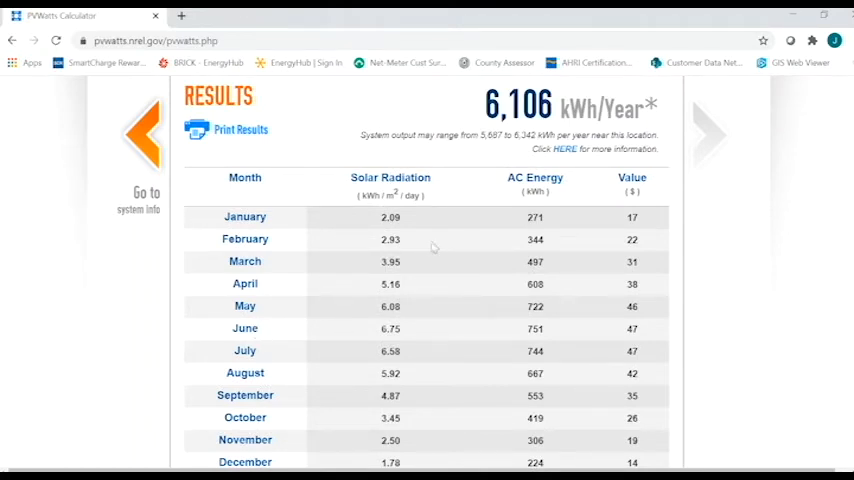
{"action": "mouse_move", "coordinate": [519, 196]}
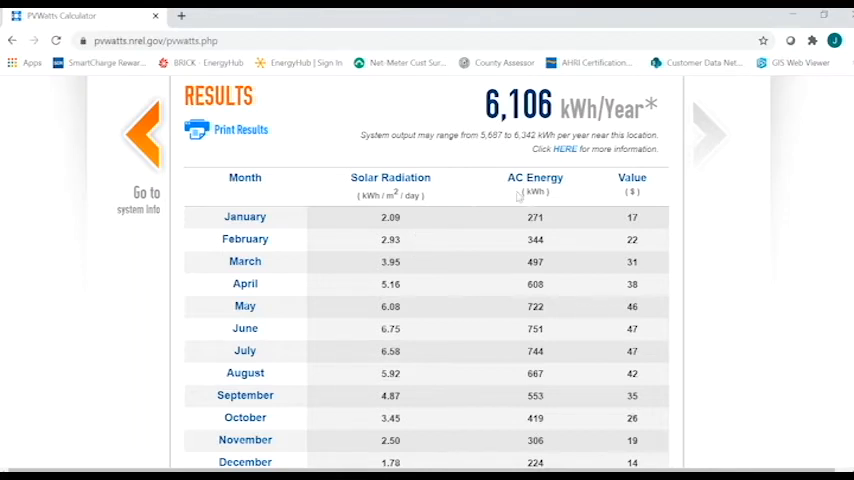
{"action": "mouse_move", "coordinate": [513, 249]}
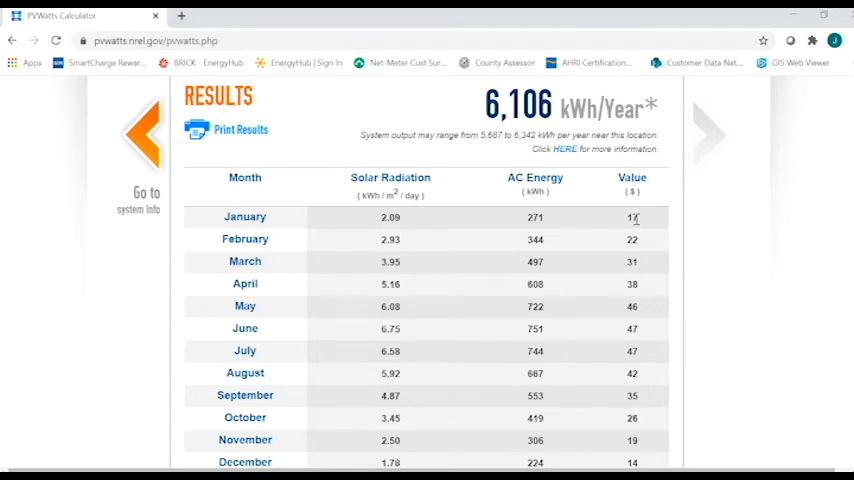
{"action": "scroll", "scroll_direction": "down", "scroll_amount": 3}
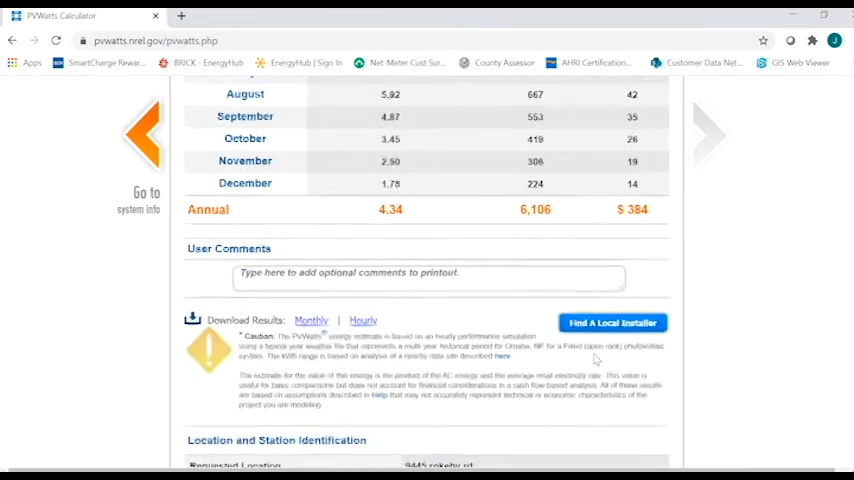
{"action": "scroll", "scroll_direction": "down", "scroll_amount": 3}
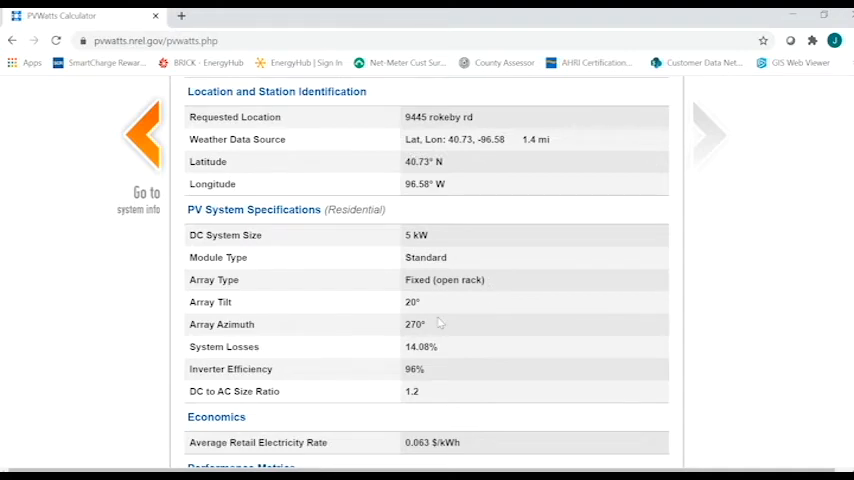
{"action": "mouse_move", "coordinate": [439, 331]}
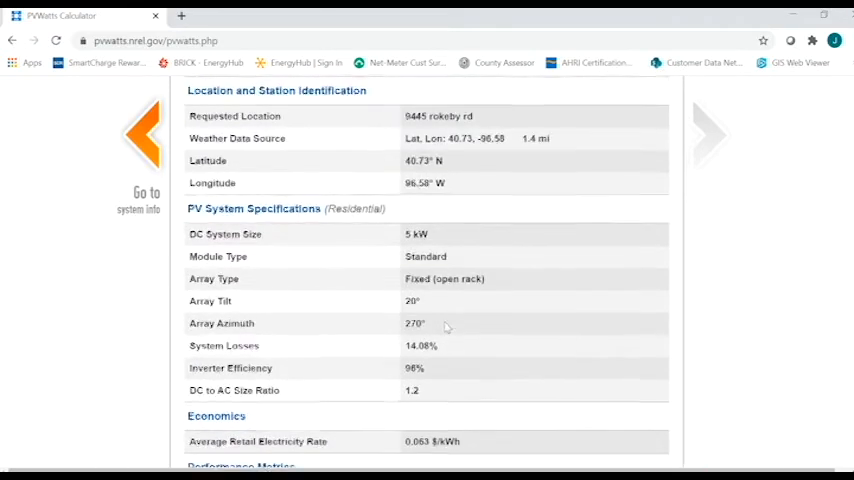
{"action": "scroll", "scroll_direction": "down", "scroll_amount": 3}
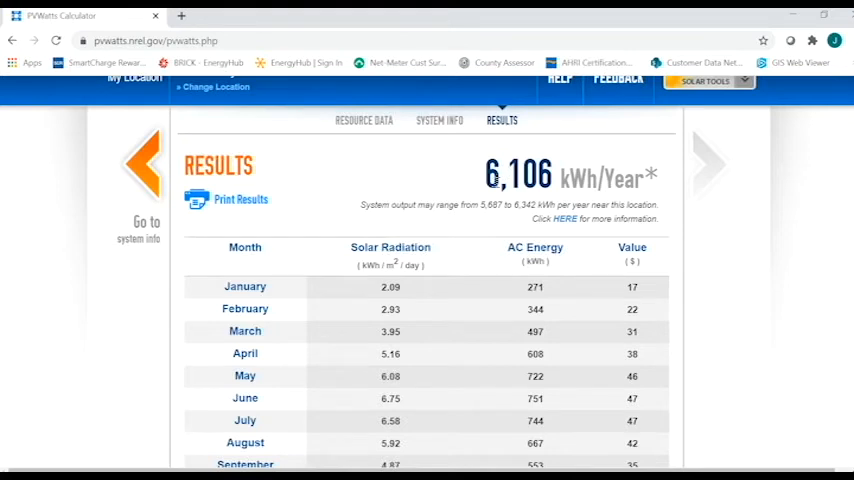
{"action": "mouse_move", "coordinate": [474, 188]}
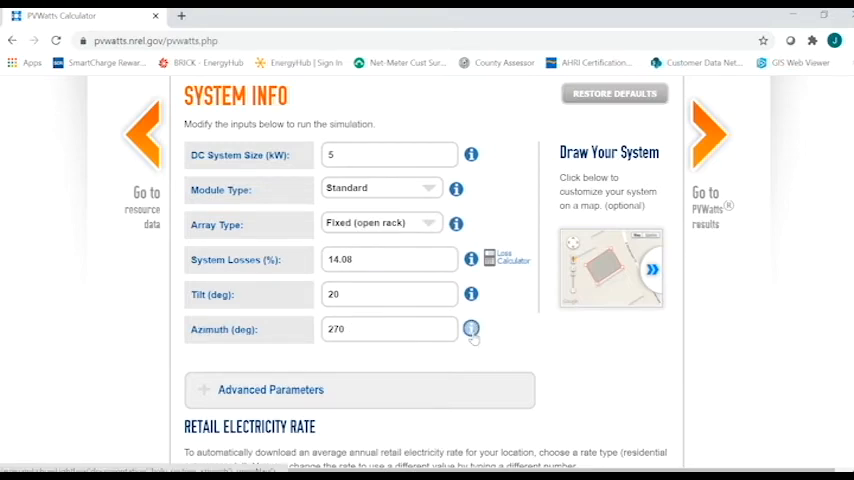
{"action": "left_click", "coordinate": [471, 329]}
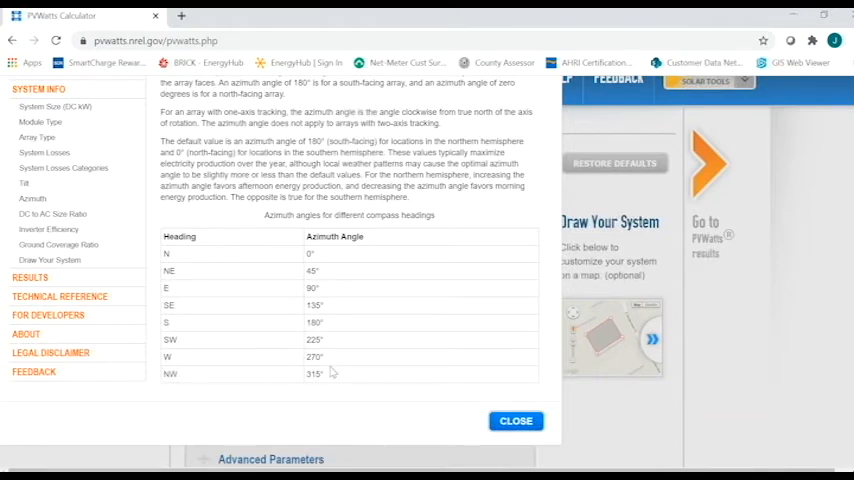
{"action": "mouse_move", "coordinate": [331, 333]}
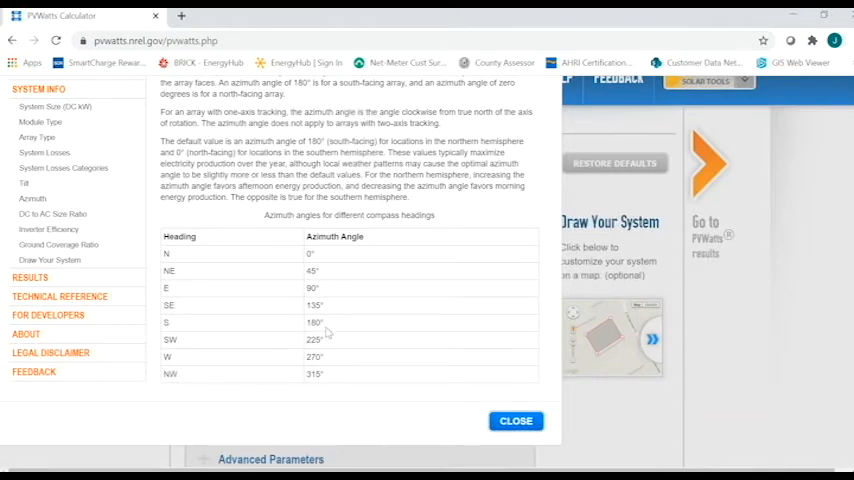
{"action": "mouse_move", "coordinate": [393, 359]}
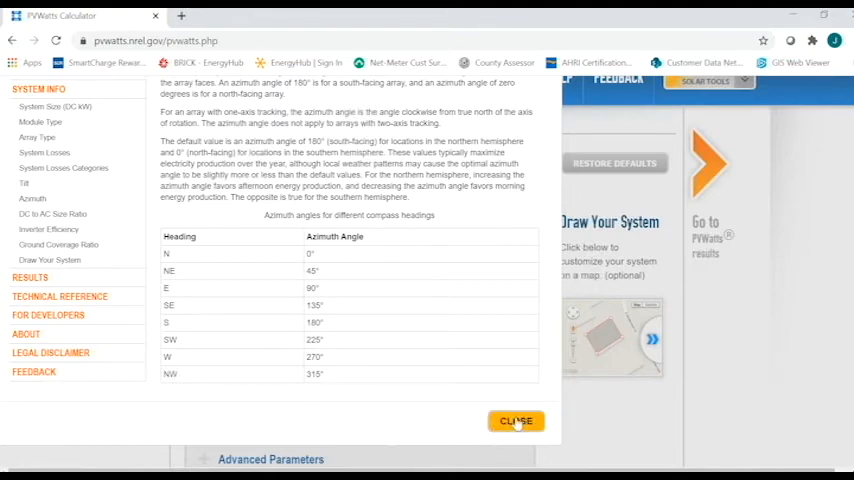
{"action": "left_click", "coordinate": [516, 420]}
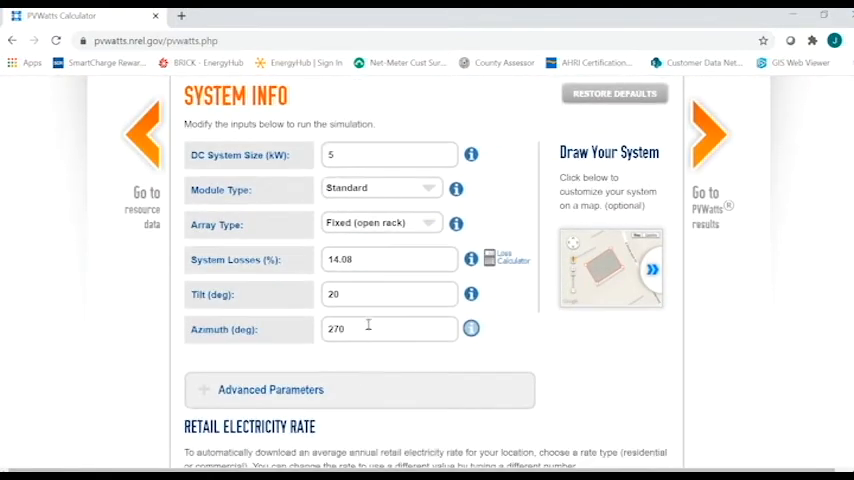
Enter azimuth 180 so the array faces south, yielding 7,224 kWh/year
{"action": "type", "text": "180"}
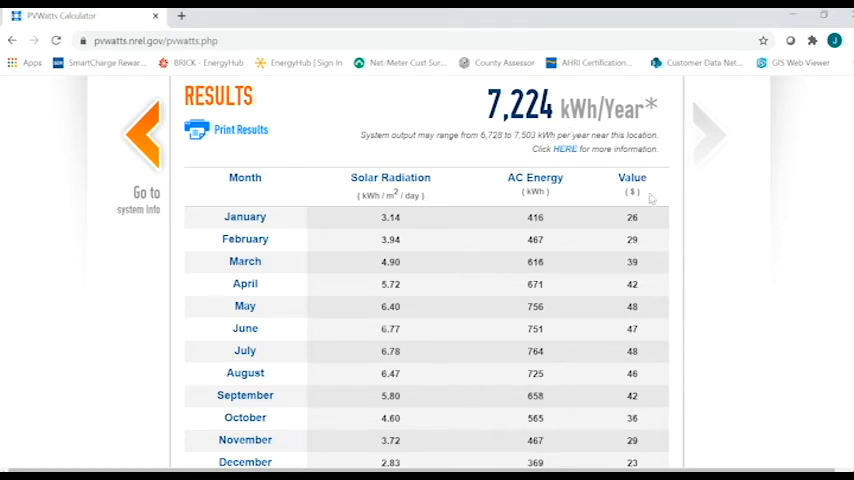
{"action": "mouse_move", "coordinate": [709, 210]}
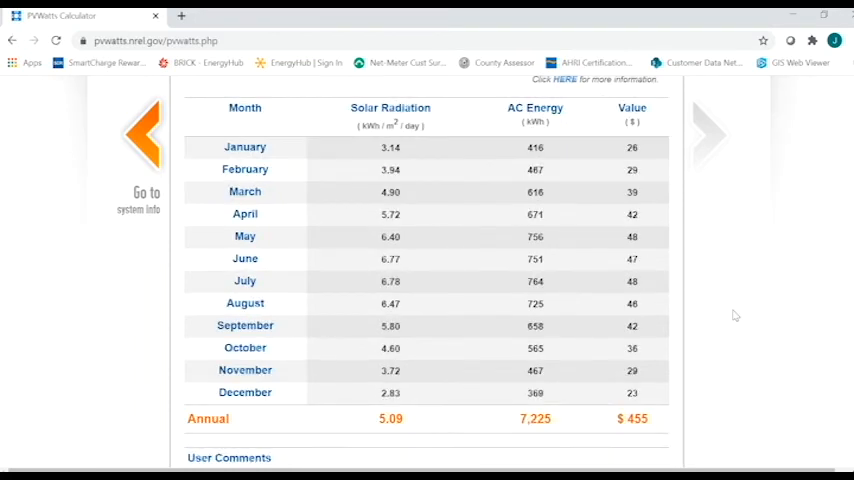
{"action": "scroll", "scroll_direction": "down", "scroll_amount": 3}
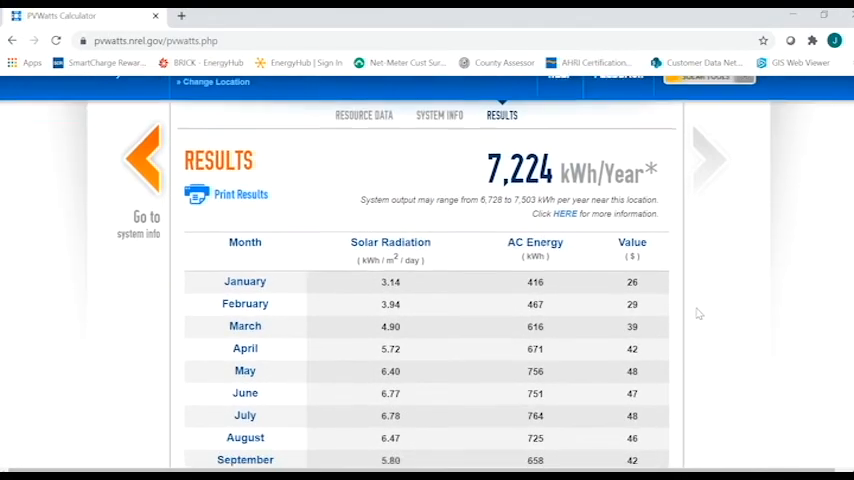
{"action": "scroll", "scroll_direction": "down", "scroll_amount": 3}
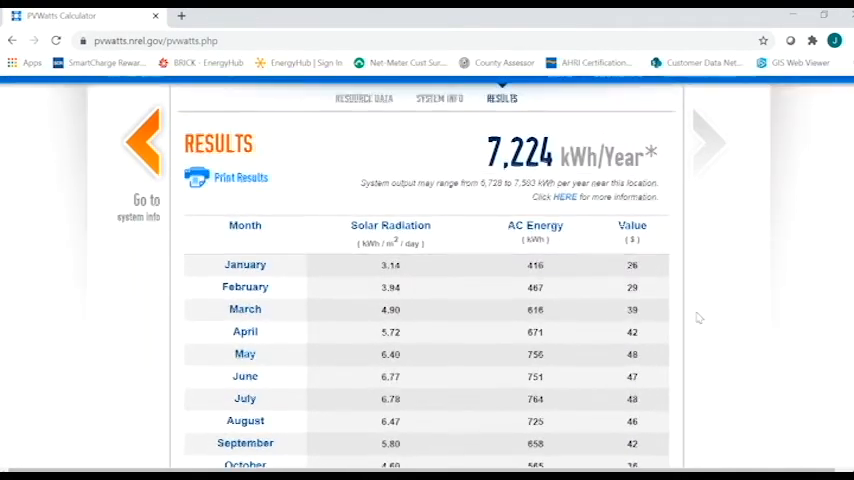